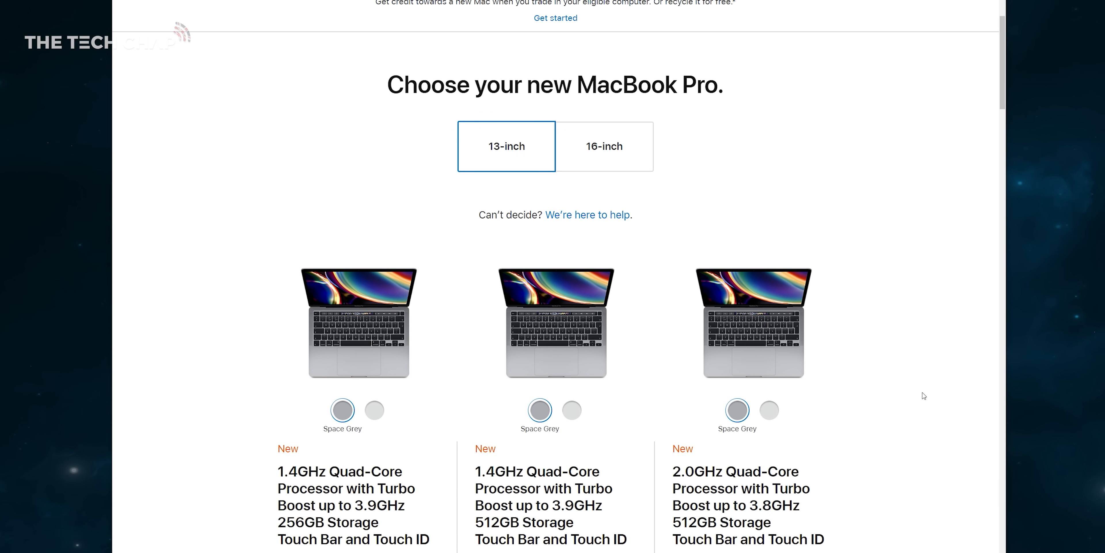
{"action": "scroll", "scroll_direction": "down", "scroll_amount": 3}
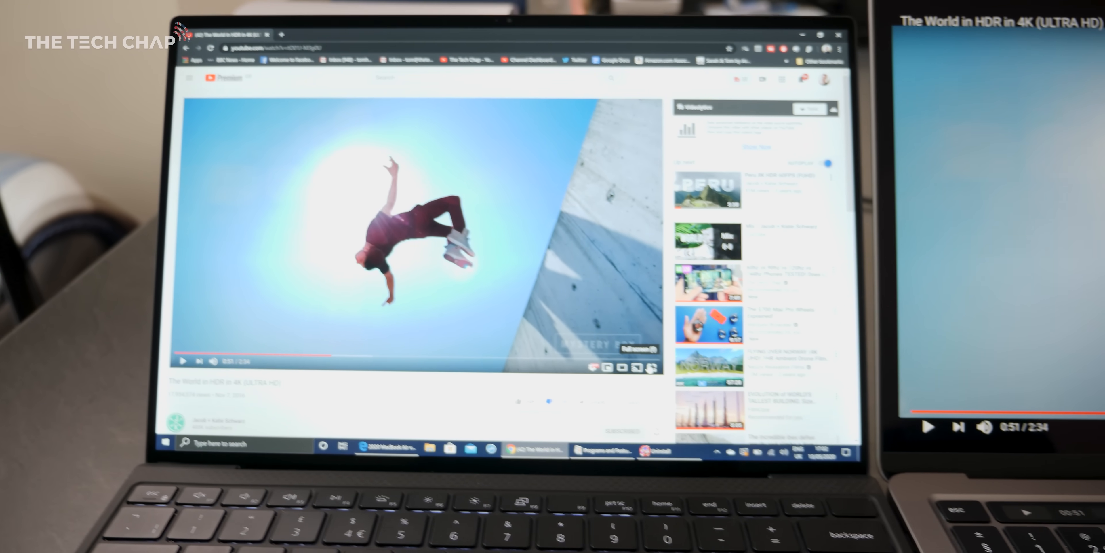
{"action": "left_click", "coordinate": [650, 367]}
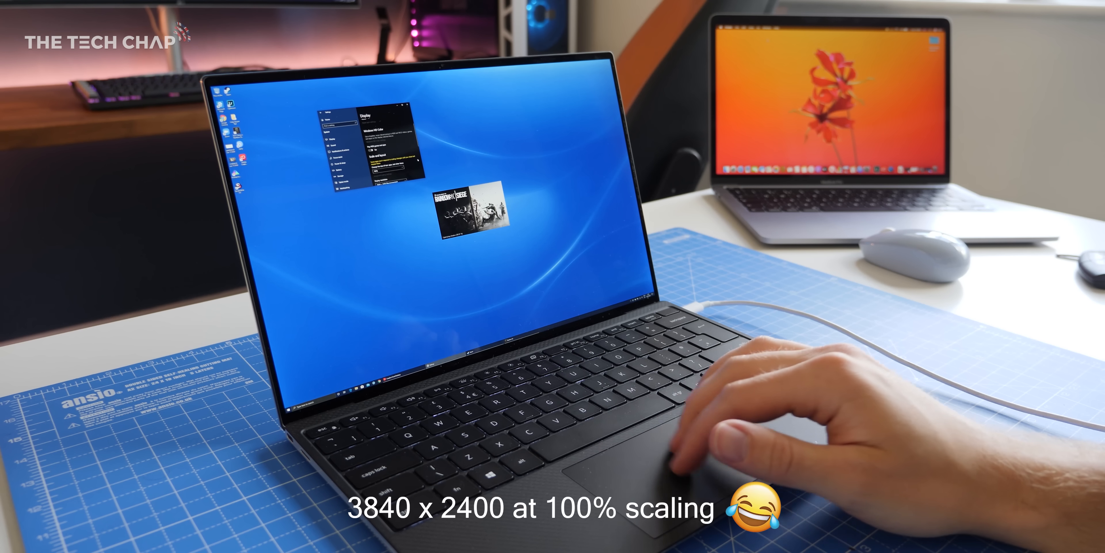
{"action": "left_click", "coordinate": [348, 391]}
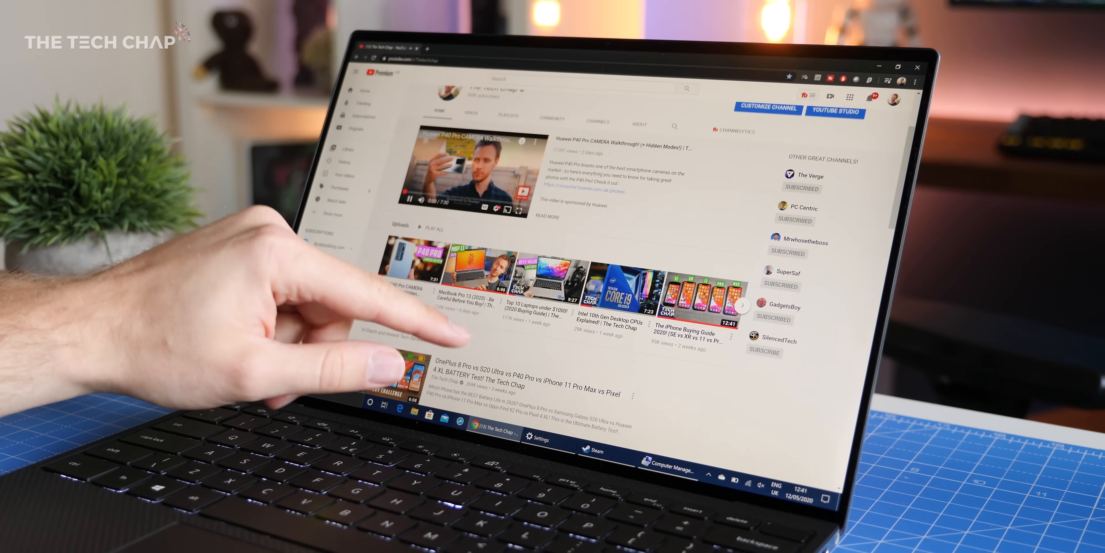
{"action": "scroll", "scroll_direction": "down", "scroll_amount": 3}
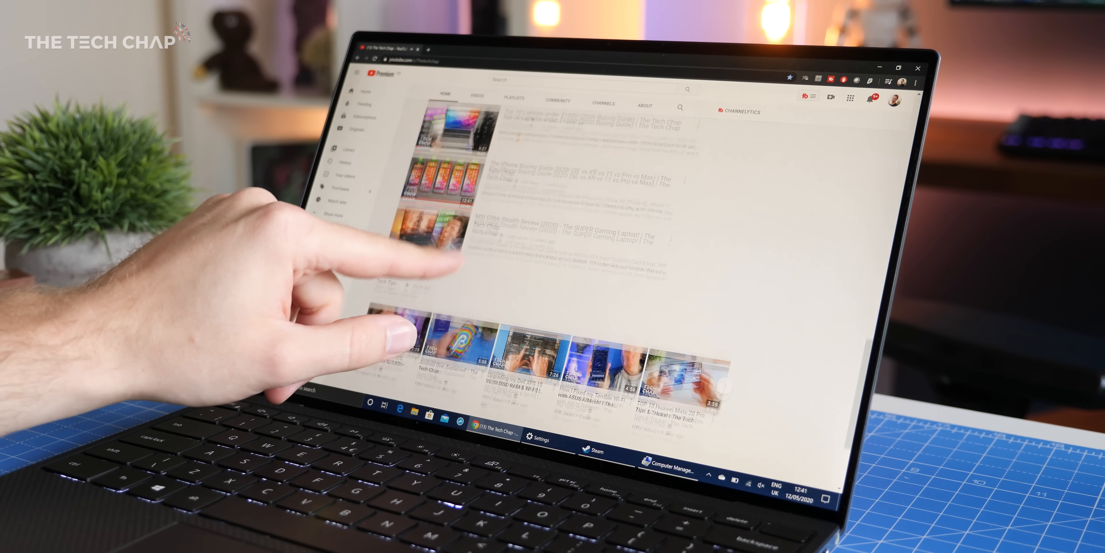
{"action": "scroll", "scroll_direction": "down", "scroll_amount": 3}
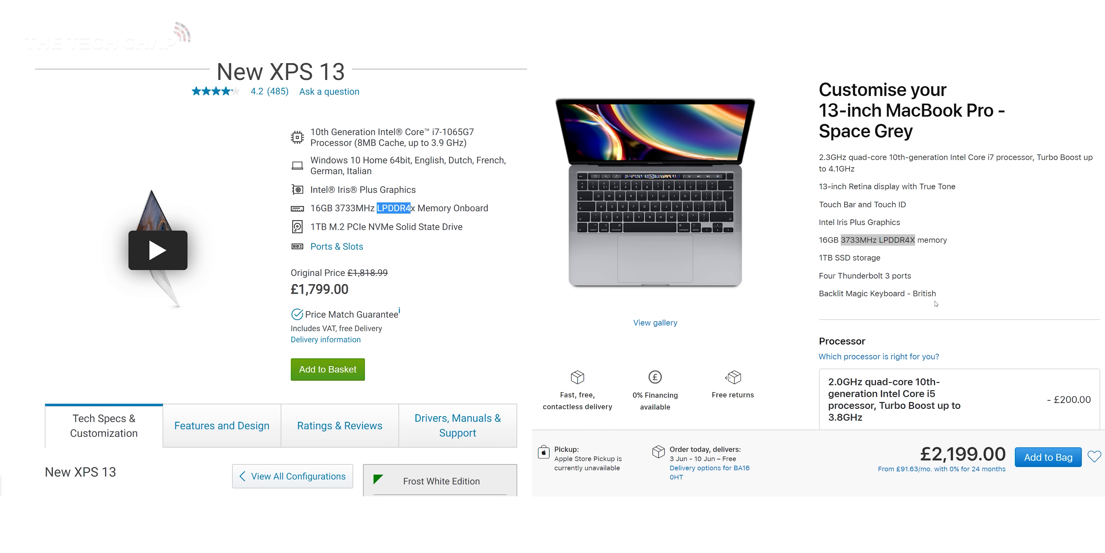
{"action": "scroll", "scroll_direction": "down", "scroll_amount": 3}
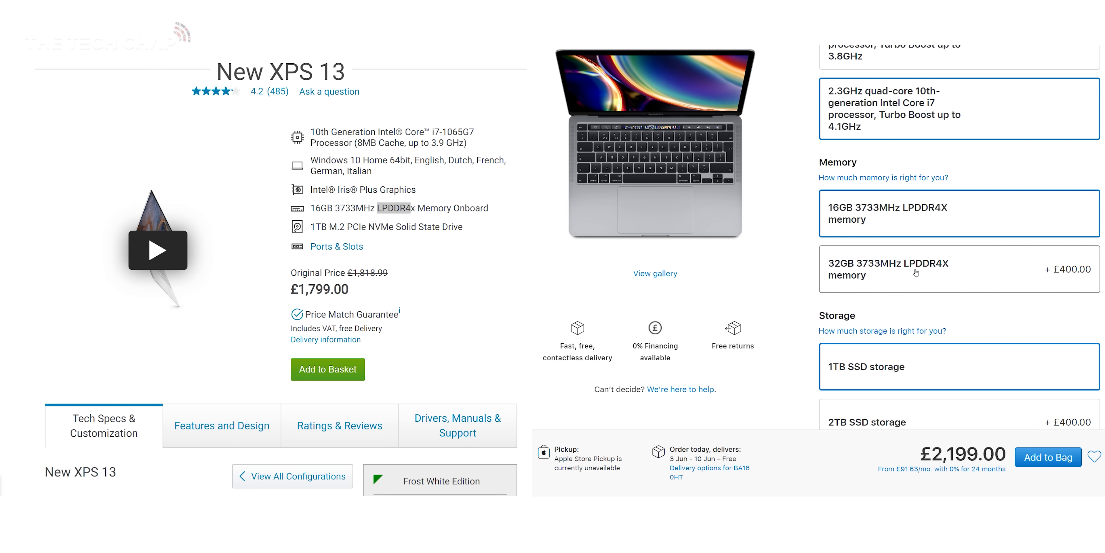
{"action": "scroll", "scroll_direction": "down", "scroll_amount": 3}
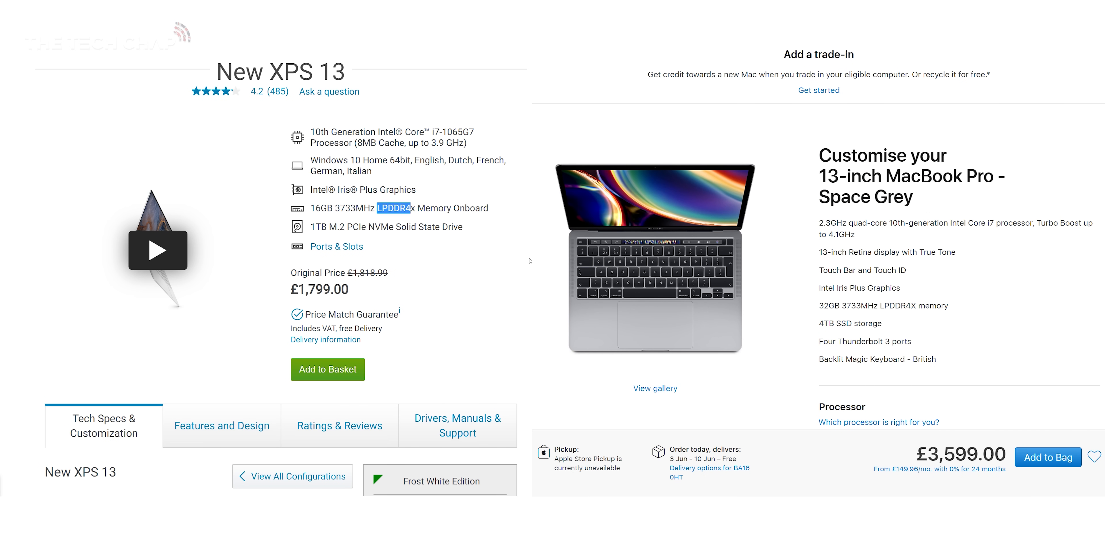
{"action": "double_click", "coordinate": [320, 207]}
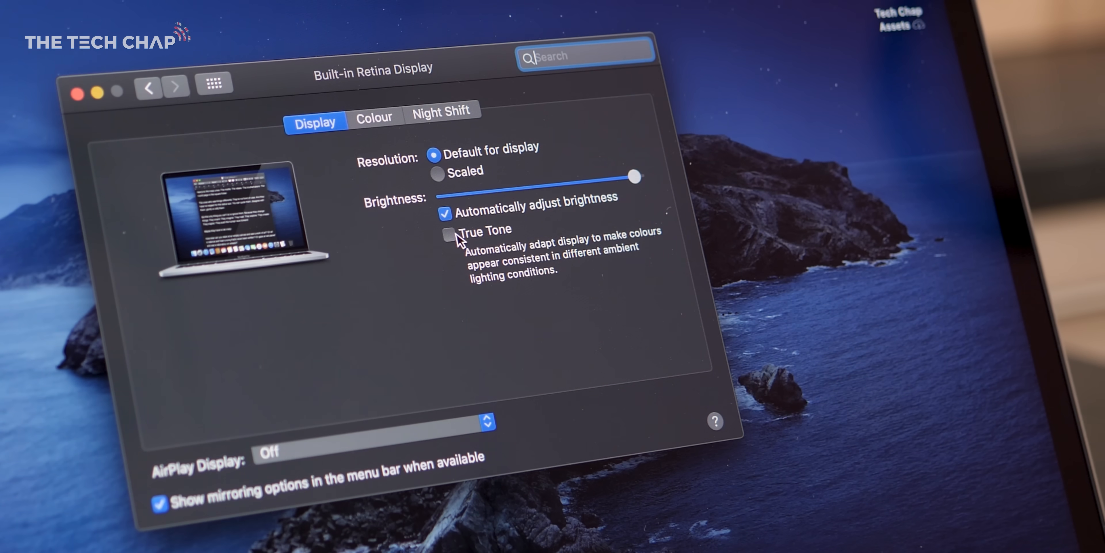
{"action": "left_click", "coordinate": [449, 234]}
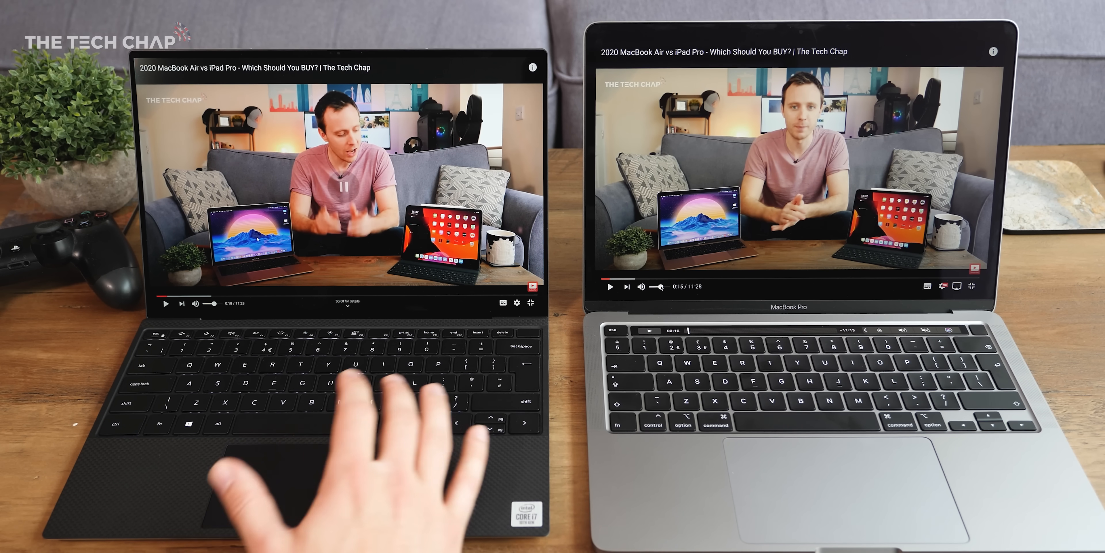
{"action": "left_click", "coordinate": [609, 286]}
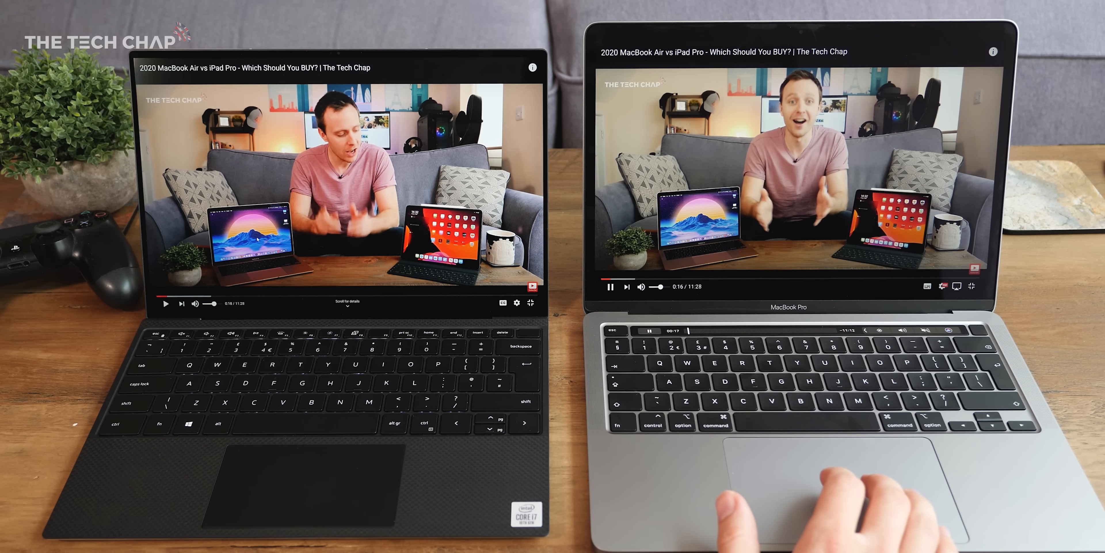